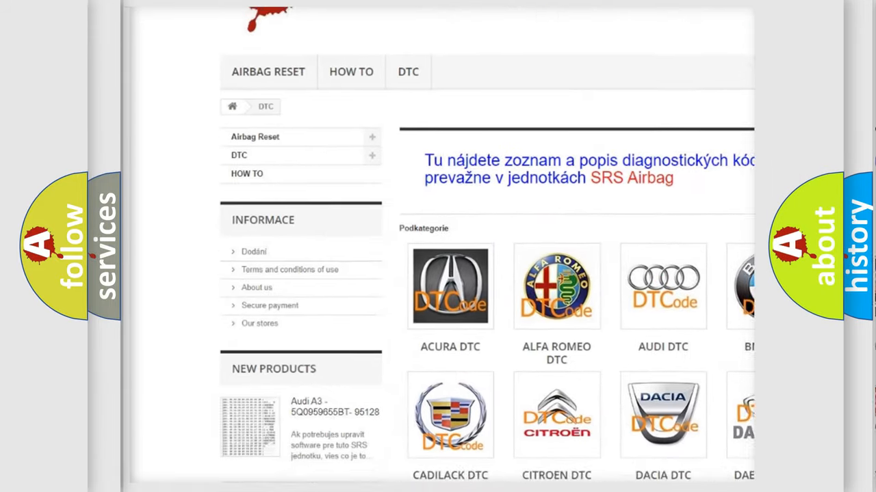
{"action": "scroll", "scroll_direction": "down", "scroll_amount": 3}
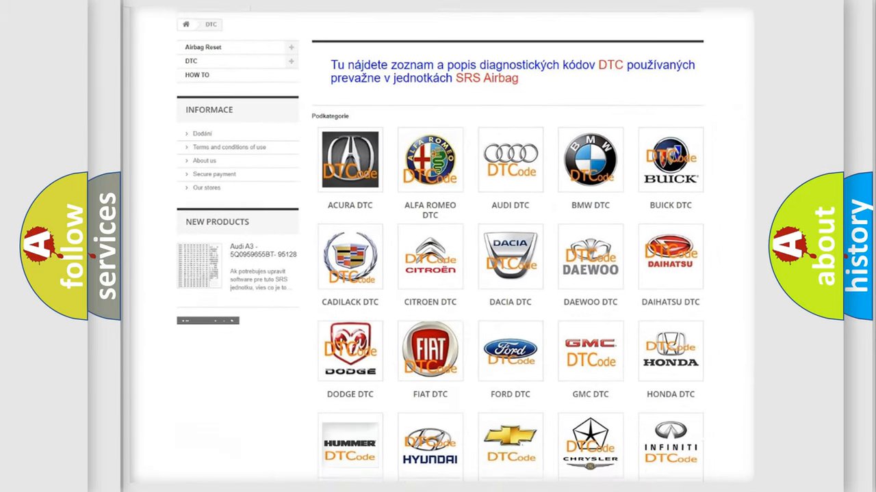
{"action": "scroll", "scroll_direction": "down", "scroll_amount": 3}
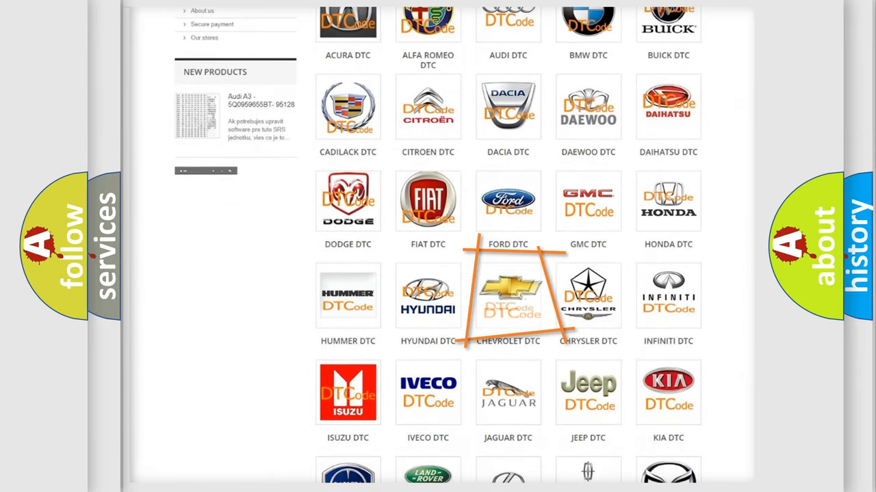